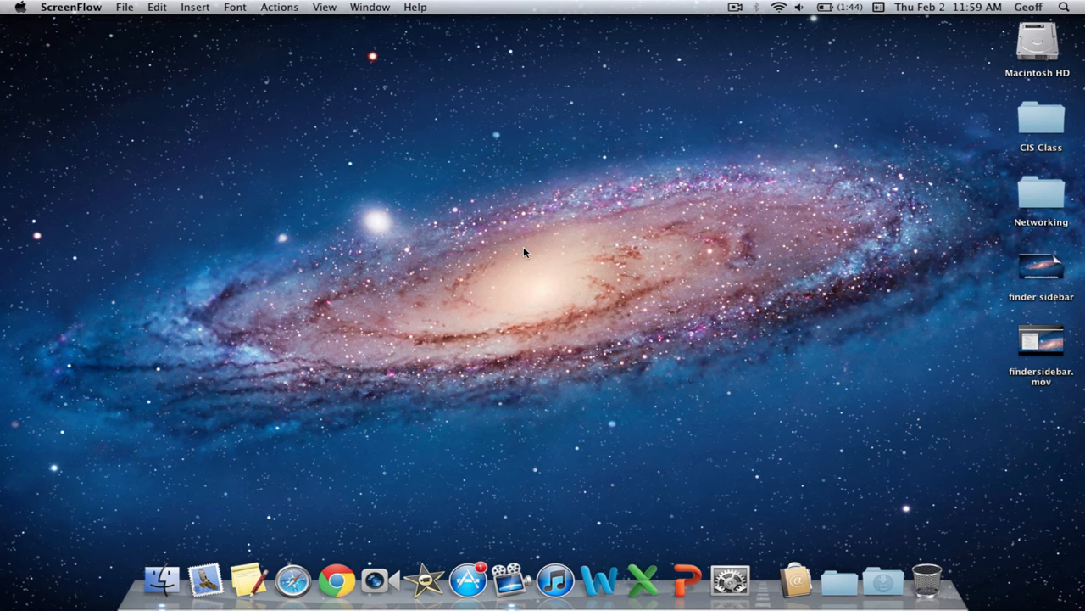
Show the Applications > Utilities folder in a Finder window
click(351, 11)
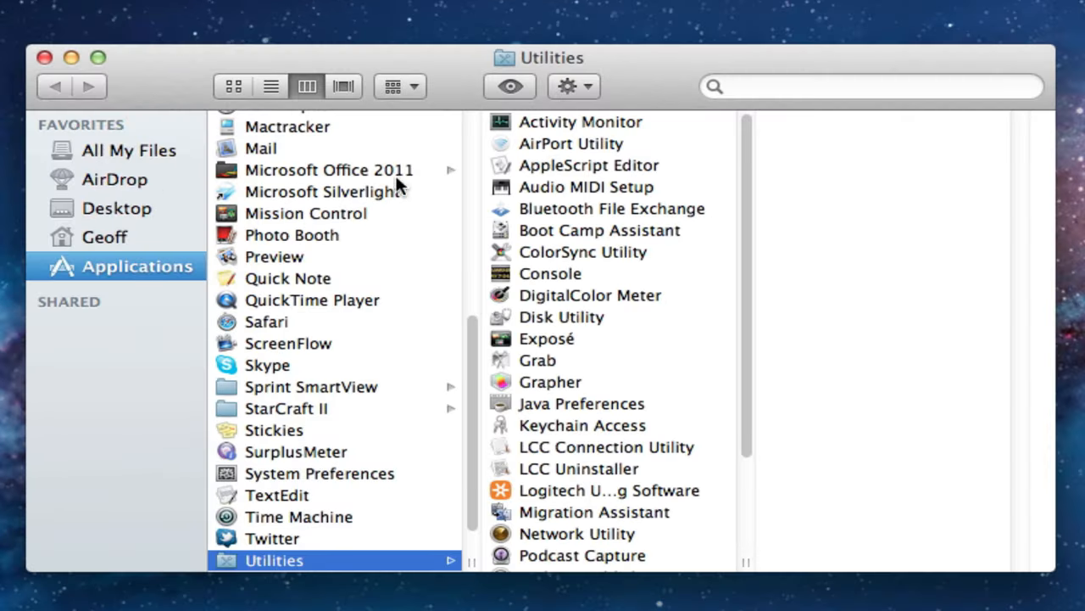
mouse_move(661, 200)
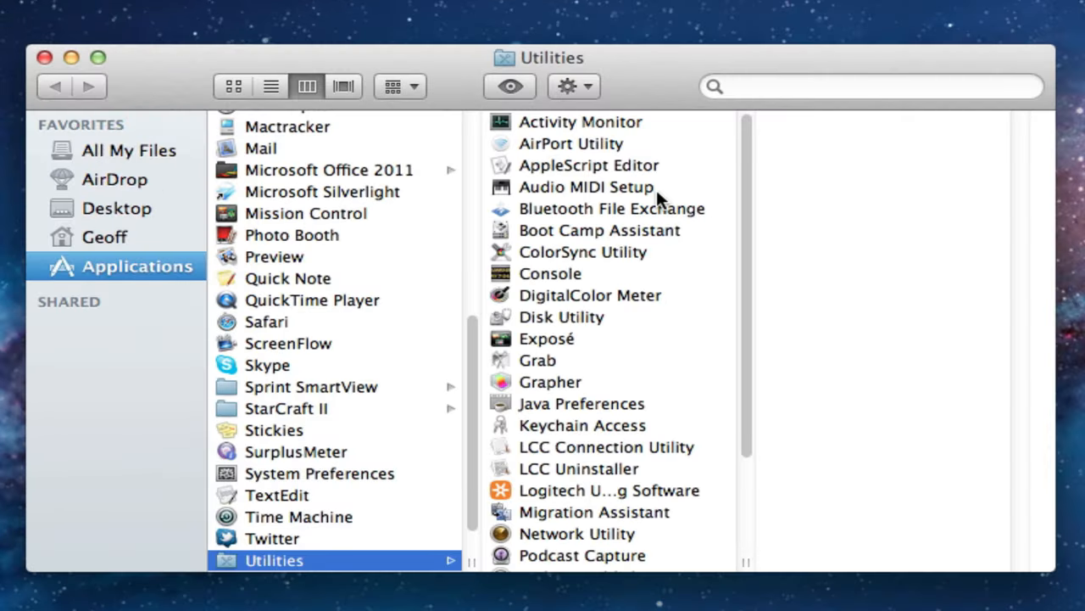
Launch Audio MIDI Setup, select Built-in Output and show its context menu with the sound-output option
double_click(587, 186)
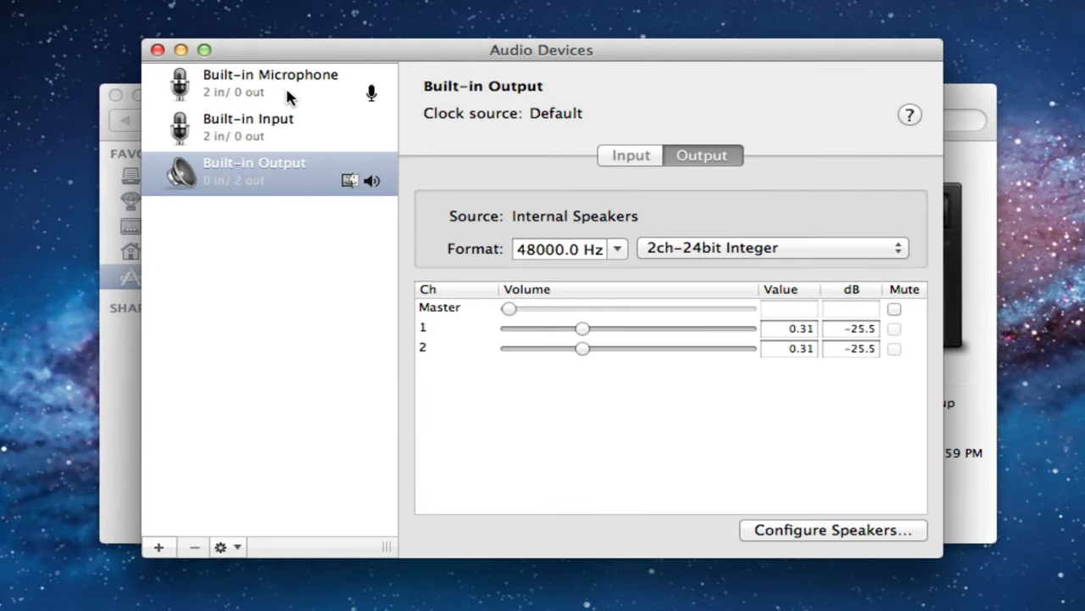
click(254, 169)
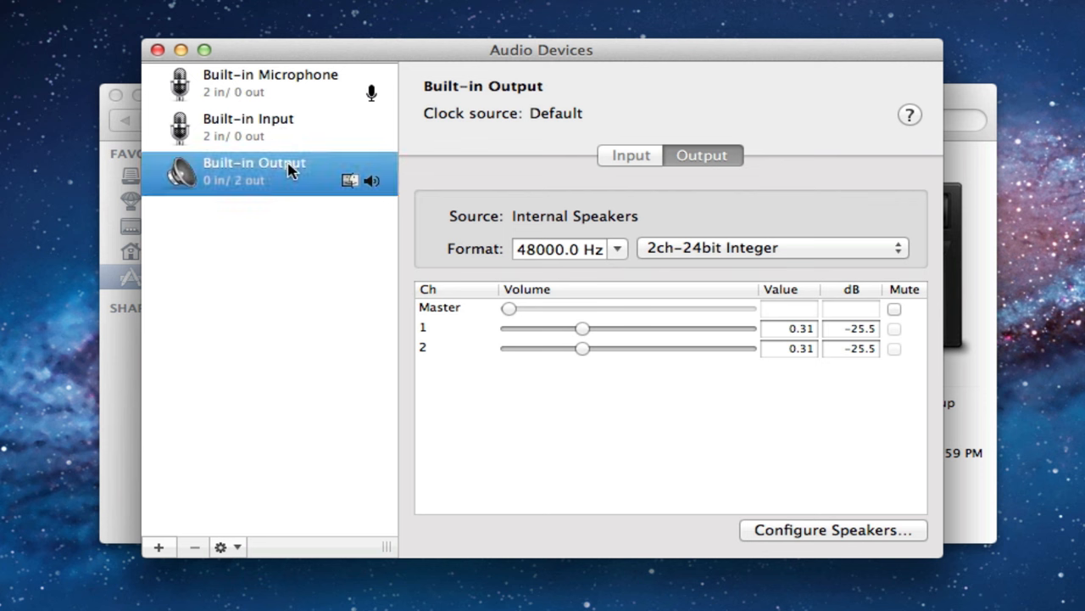
mouse_move(373, 185)
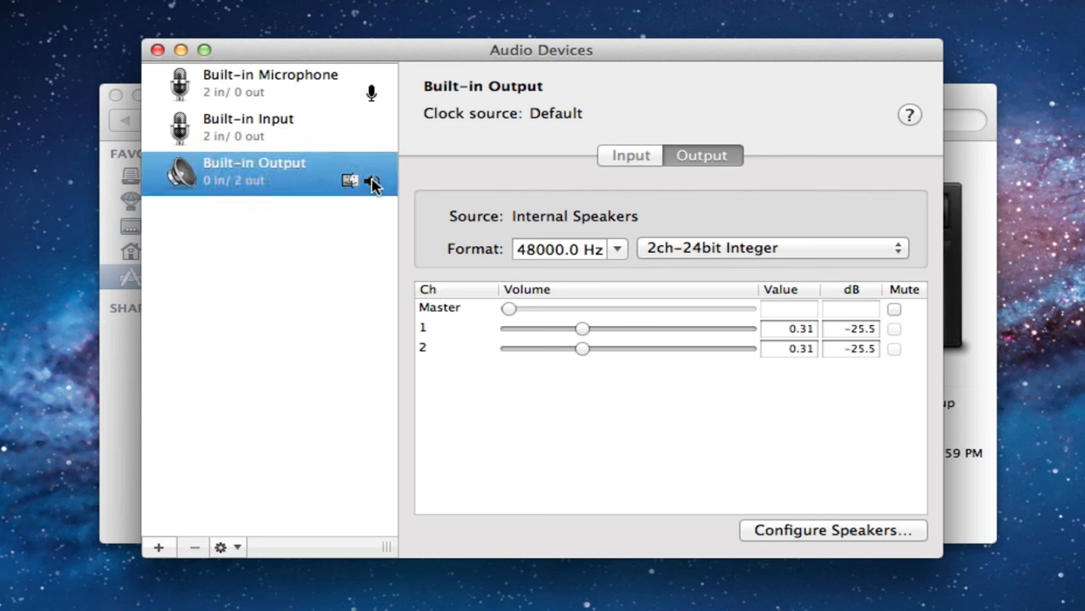
mouse_move(377, 187)
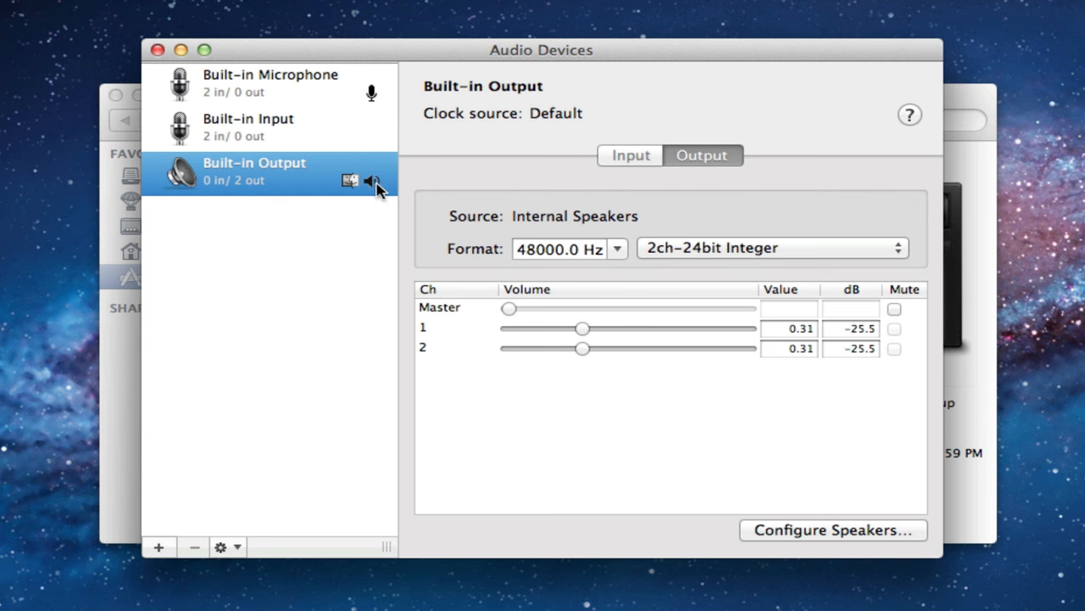
mouse_move(342, 261)
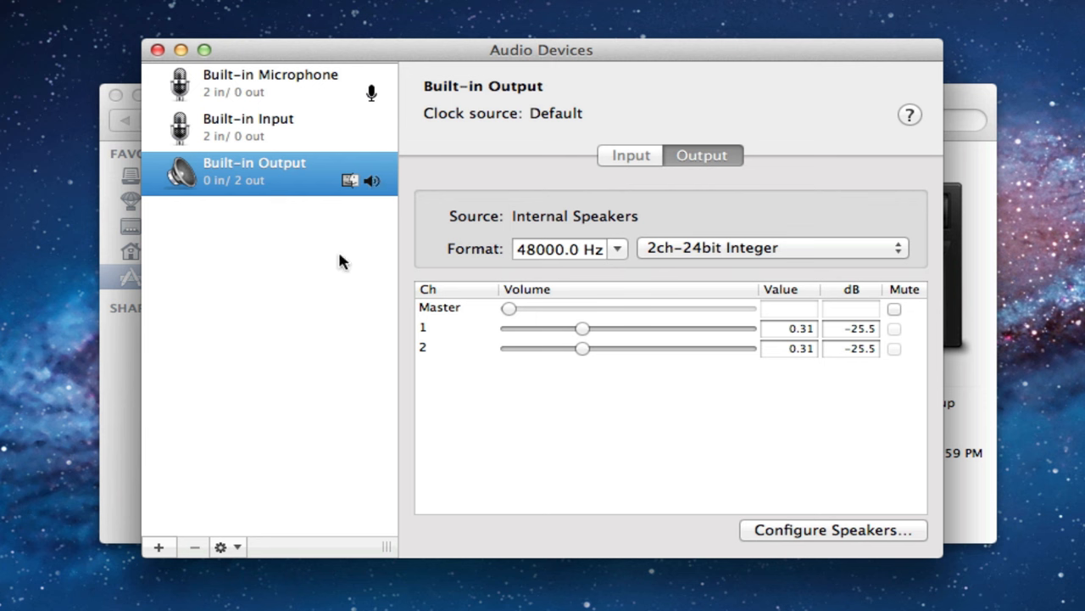
right_click(254, 169)
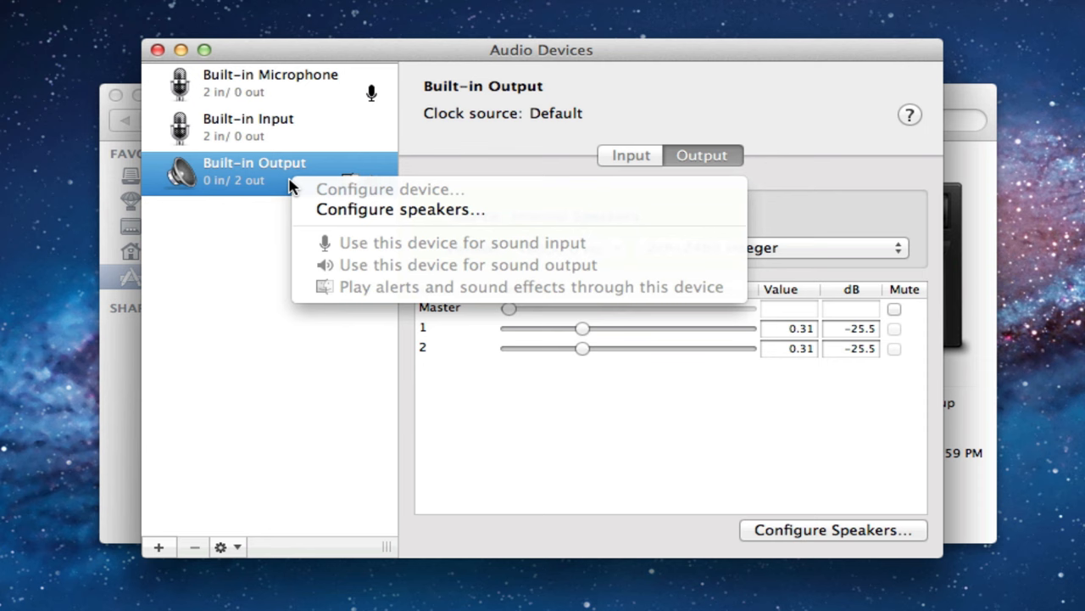
mouse_move(570, 271)
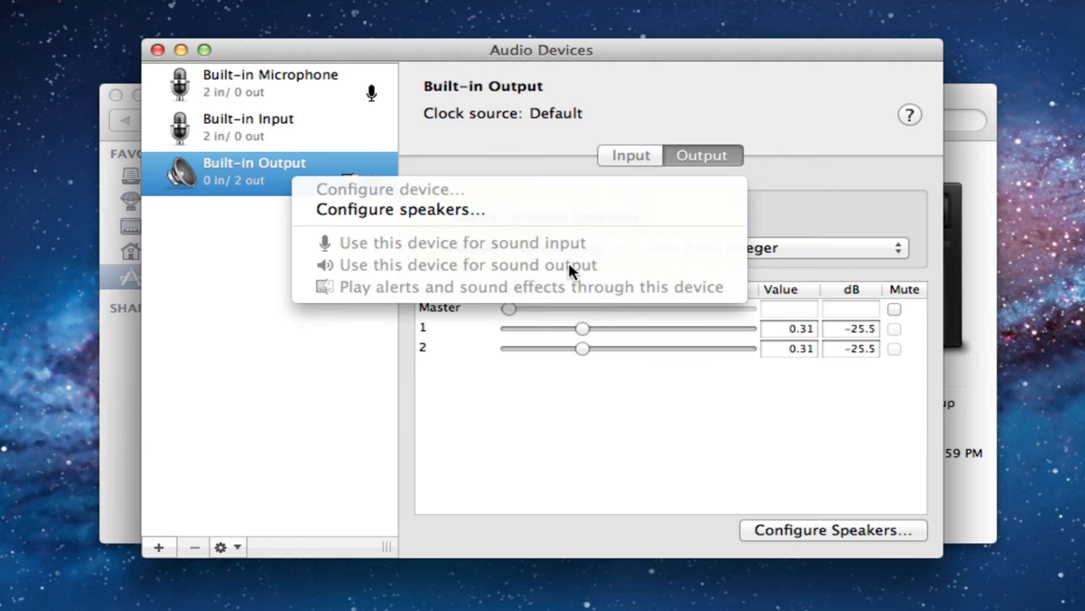